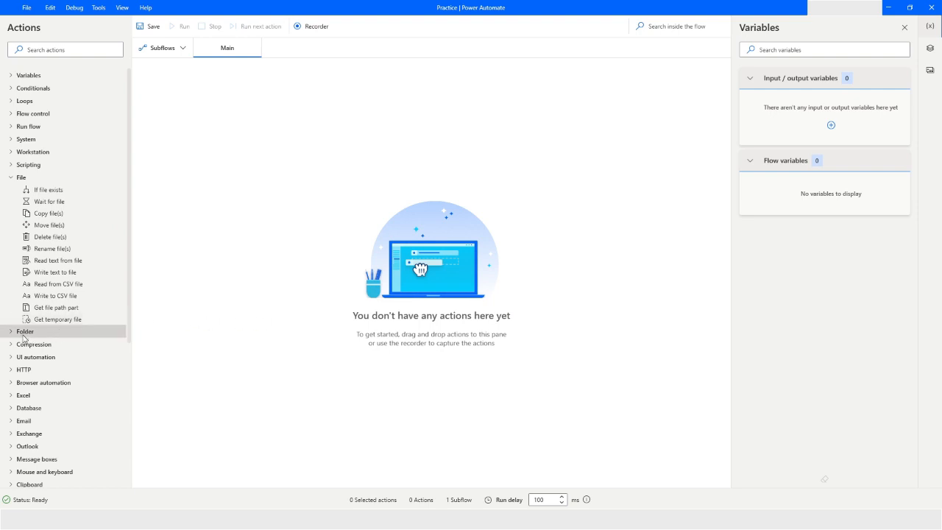
# Add a Get special folder action from the Folder group, keeping Desktop as the folder.
pyautogui.click(25, 332)
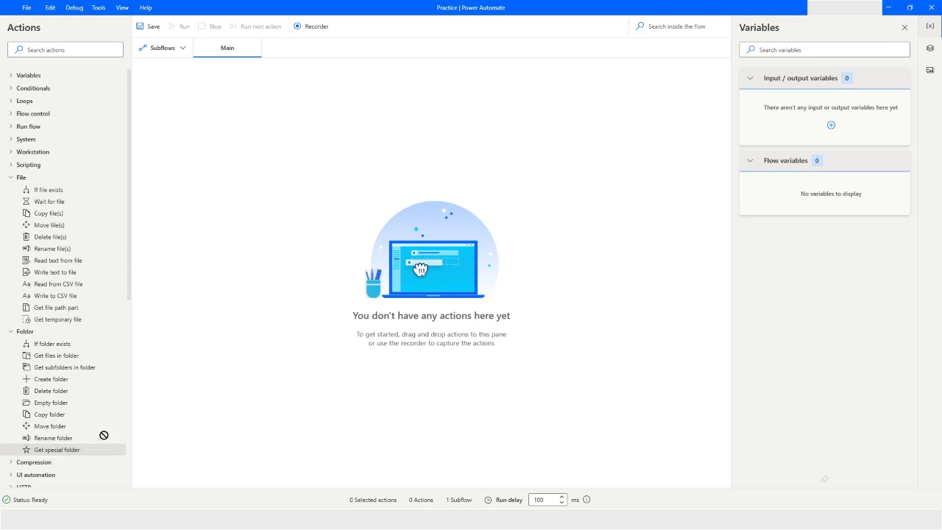
pyautogui.doubleClick(58, 450)
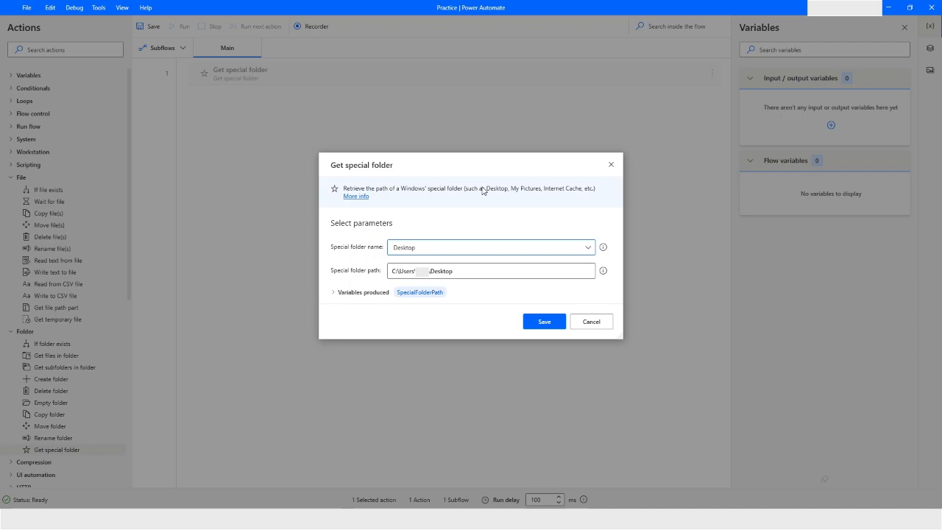
pyautogui.moveTo(366, 337)
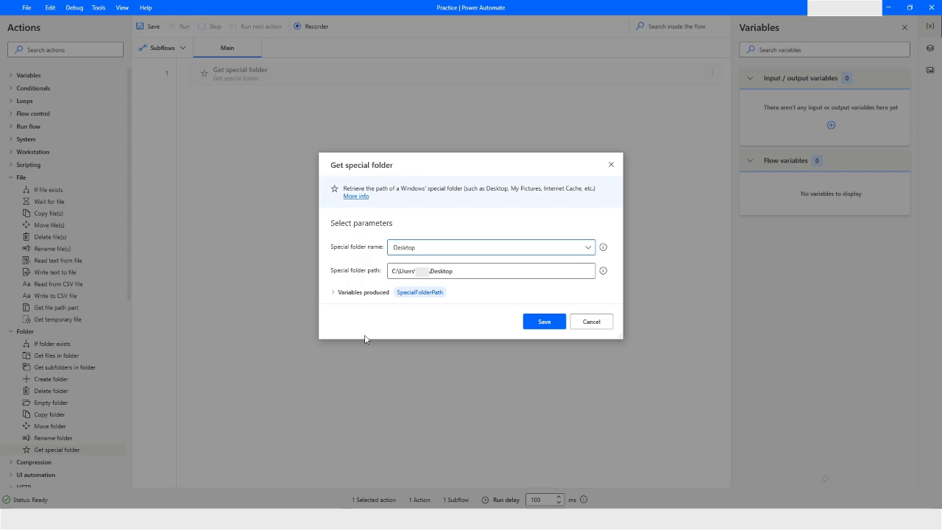
pyautogui.moveTo(444, 311)
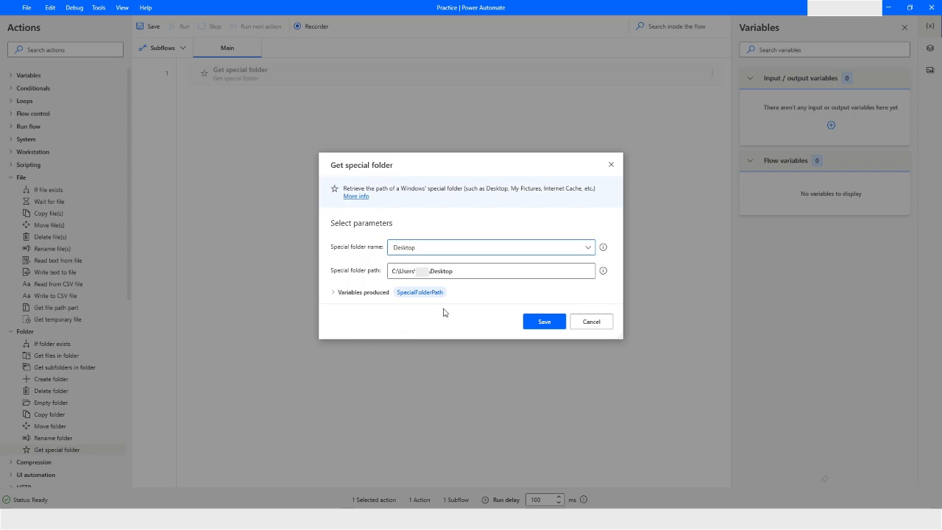
pyautogui.moveTo(414, 306)
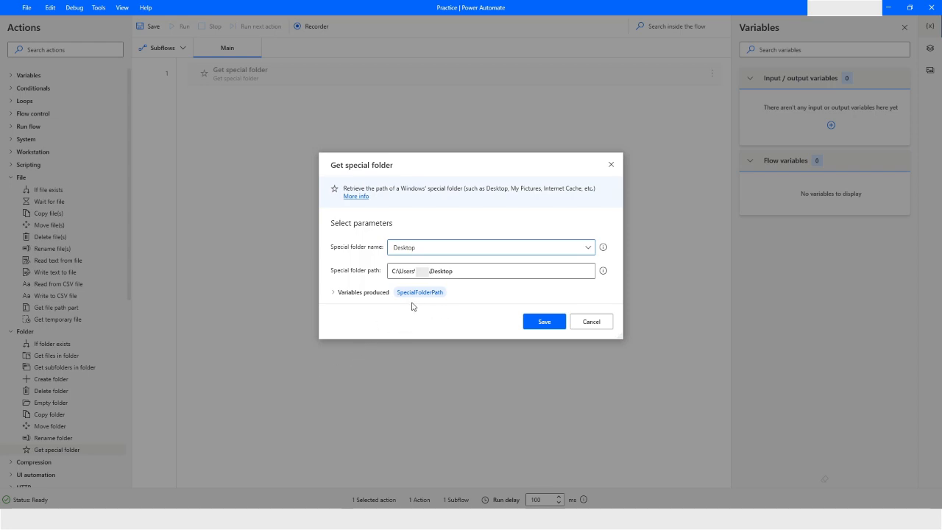
pyautogui.moveTo(548, 301)
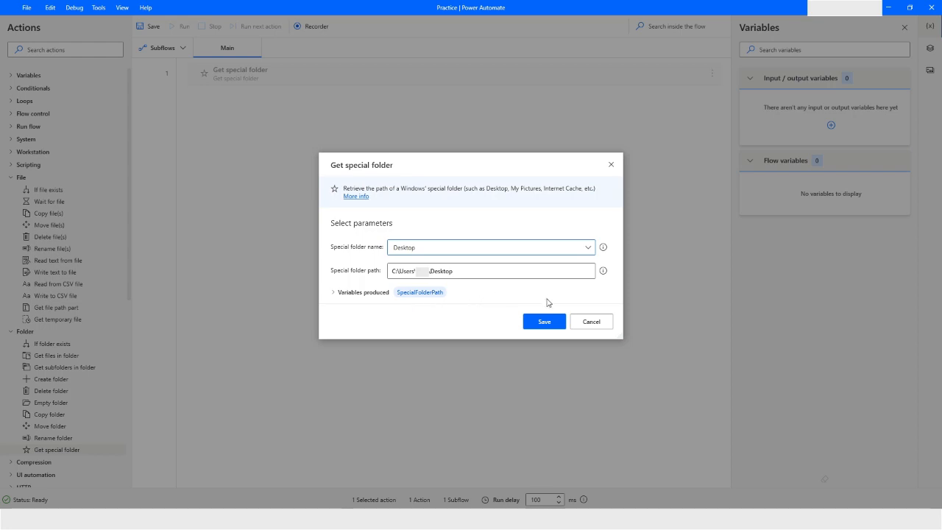
pyautogui.moveTo(552, 298)
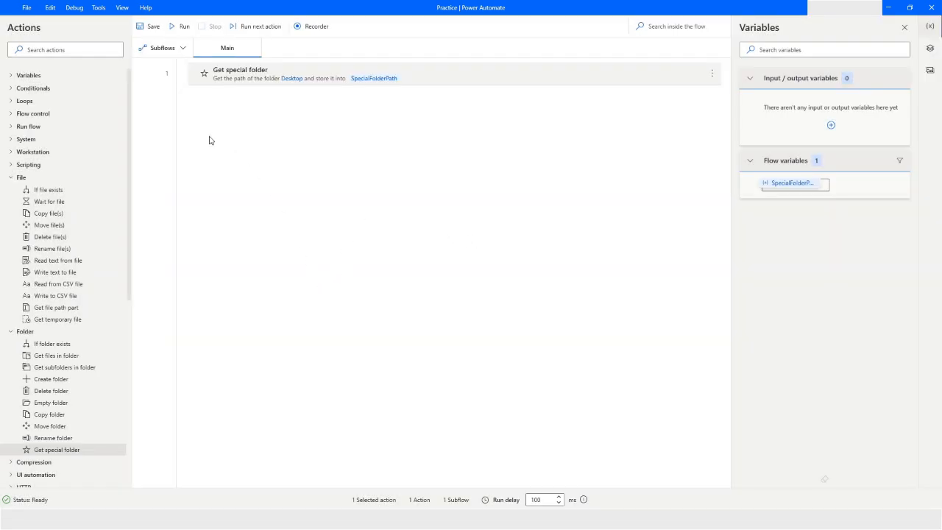
pyautogui.moveTo(3, 219)
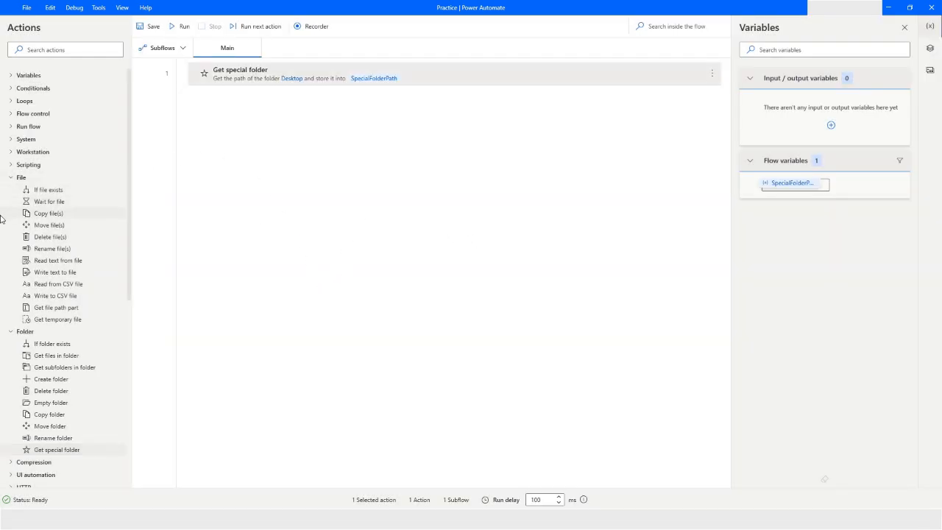
pyautogui.moveTo(50, 225)
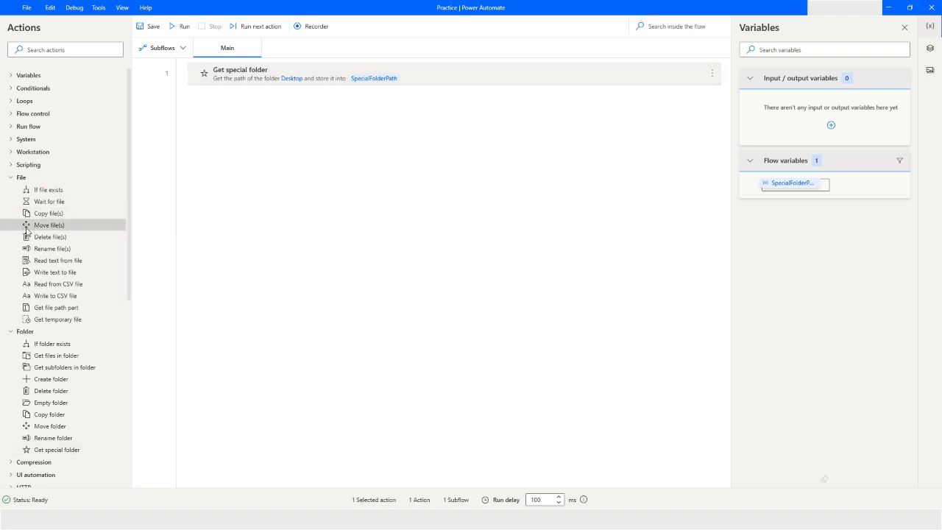
# Add Move file(s) as step 2 and insert SpecialFolderPath into File(s) to move.
pyautogui.moveTo(48, 224); pyautogui.dragTo(250, 150)
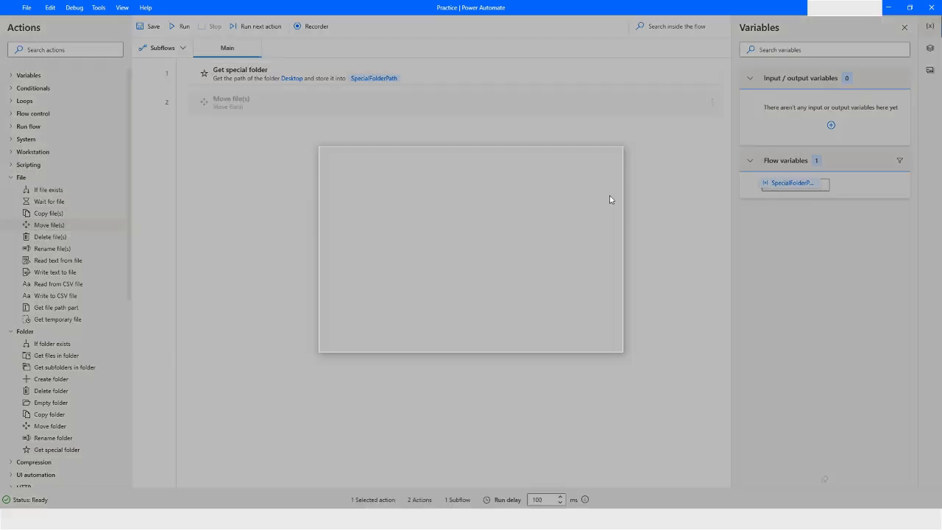
pyautogui.doubleClick(231, 101)
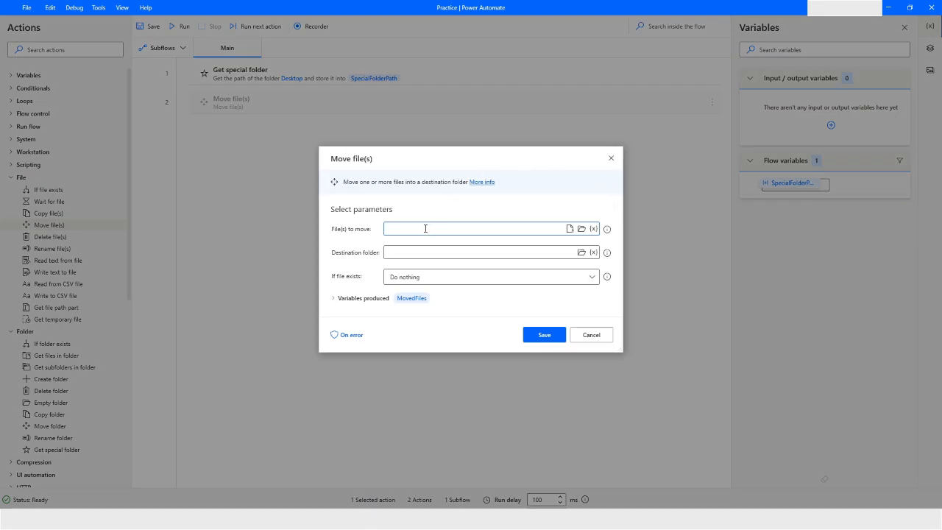
pyautogui.moveTo(593, 228)
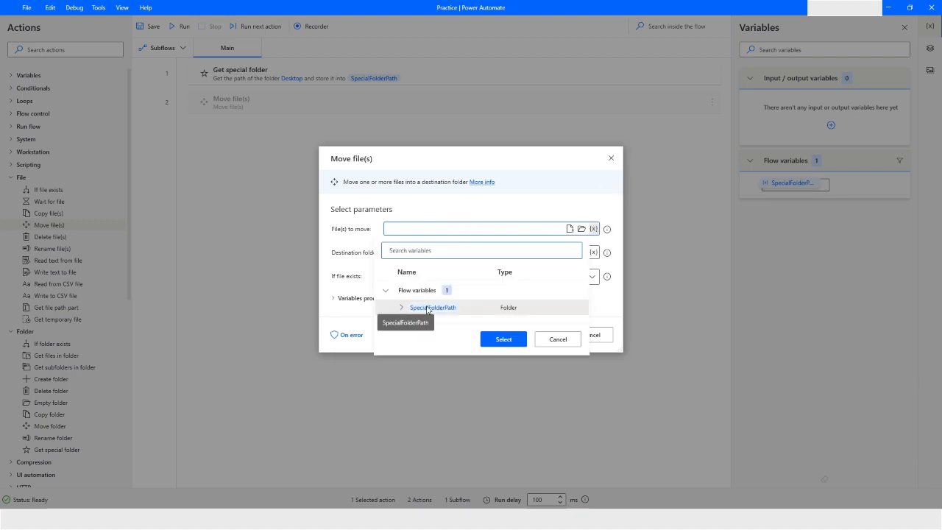
pyautogui.click(503, 339)
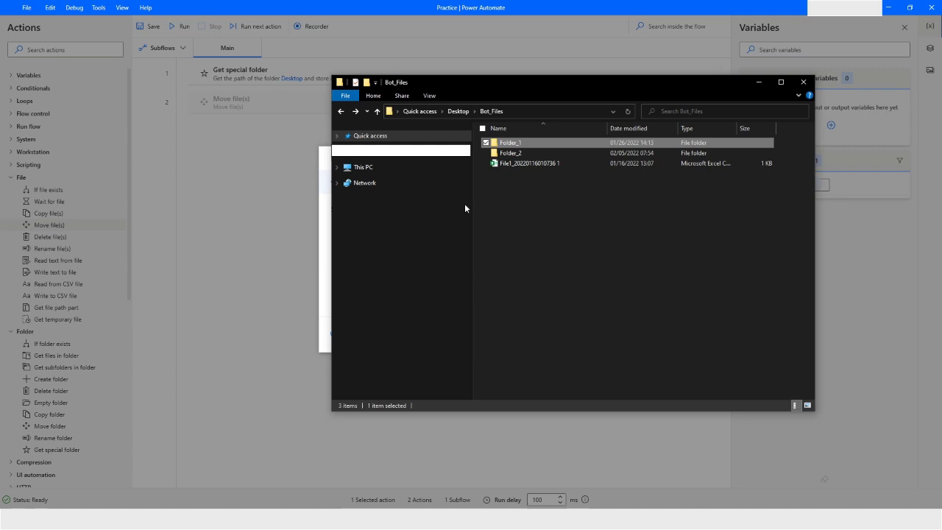
pyautogui.moveTo(536, 223)
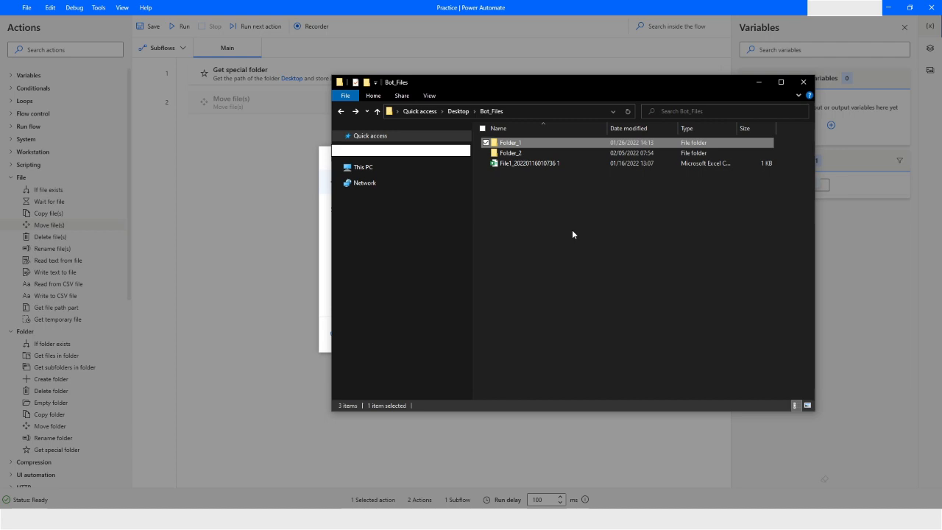
pyautogui.moveTo(561, 181)
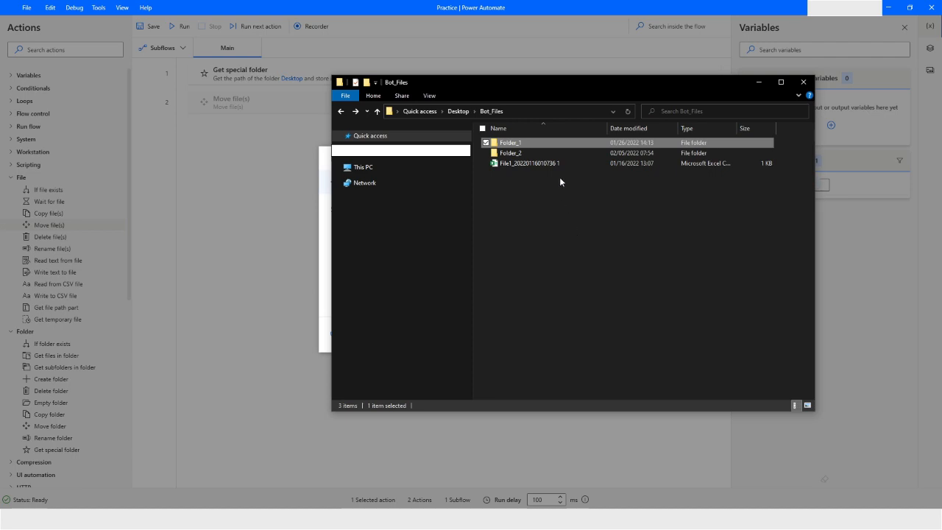
# View File_1 and File_2 inside Folder_1, then go back to Bot_Files.
pyautogui.doubleClick(510, 142)
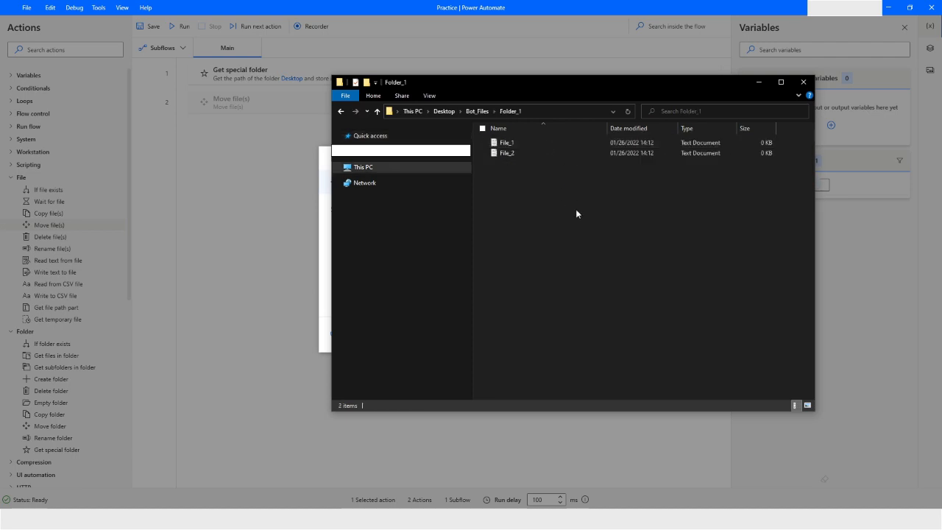
pyautogui.moveTo(584, 262)
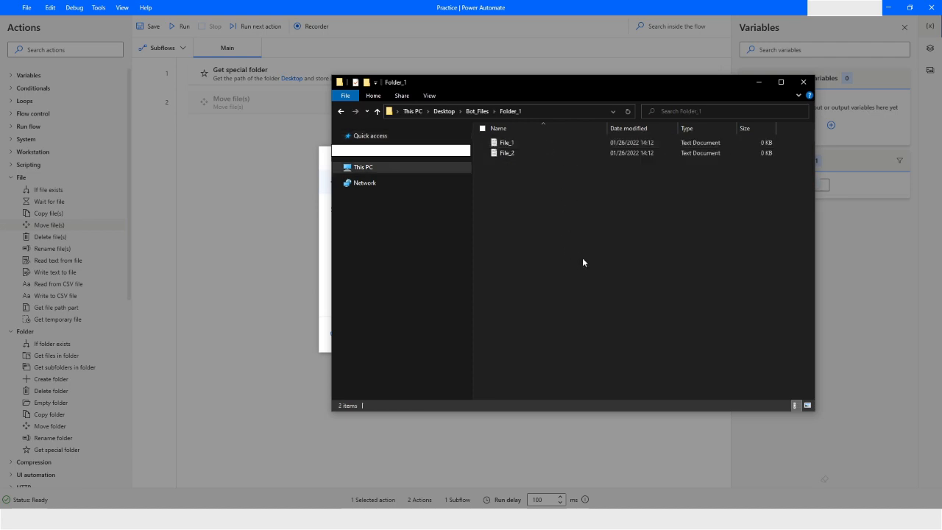
pyautogui.moveTo(577, 226)
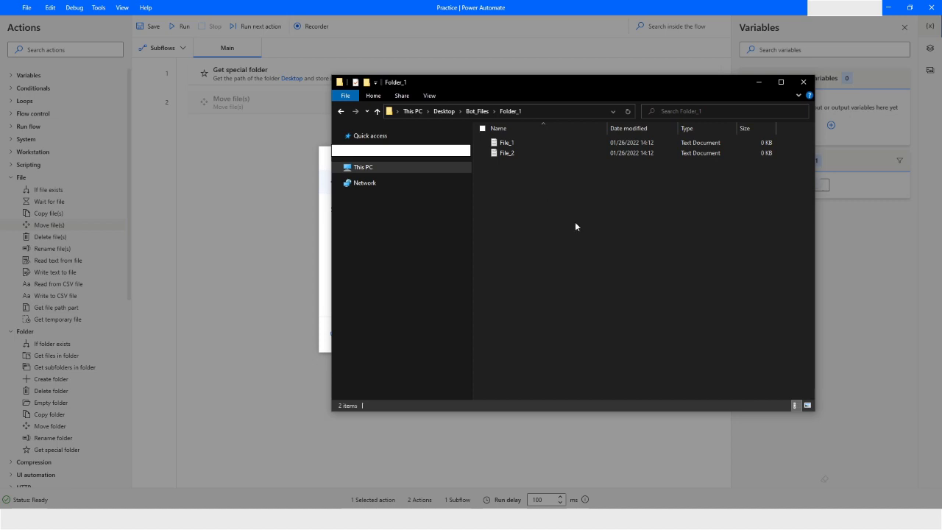
pyautogui.click(506, 143)
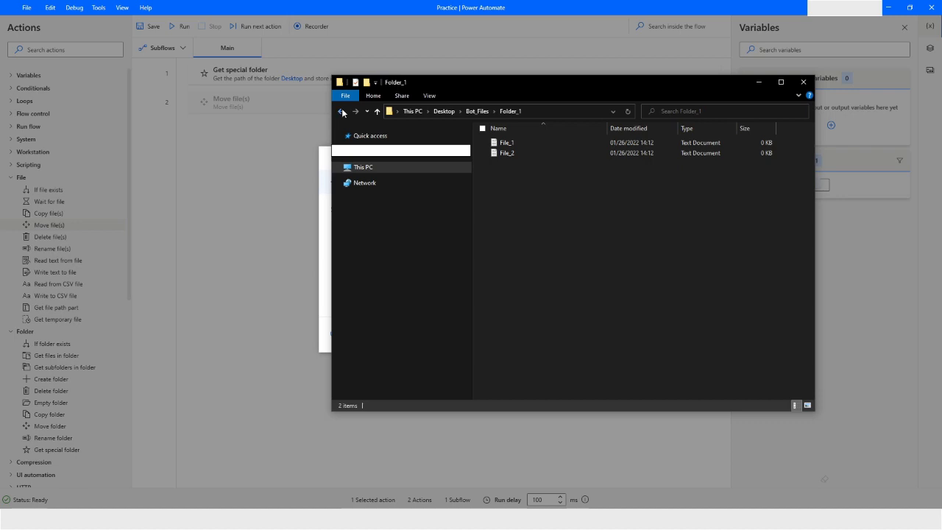
pyautogui.click(342, 111)
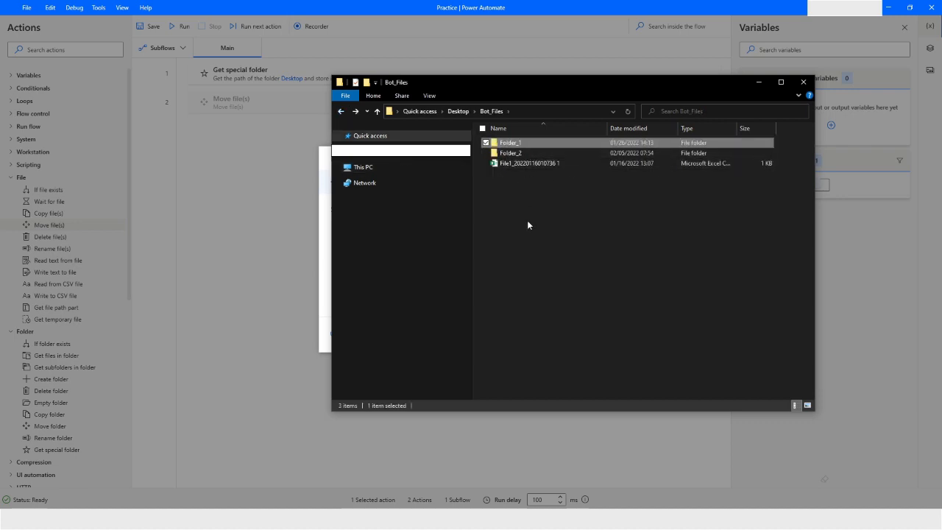
pyautogui.moveTo(530, 227)
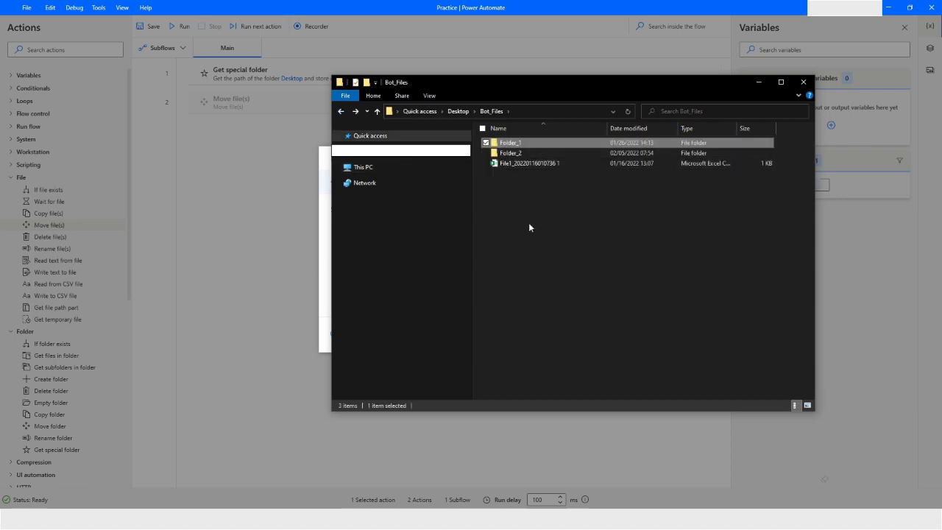
pyautogui.moveTo(726, 88)
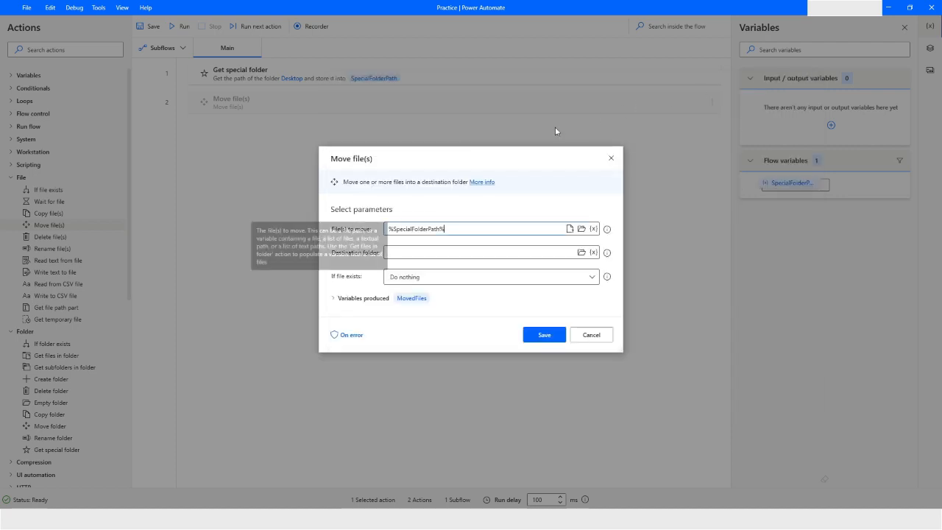
pyautogui.moveTo(387, 318)
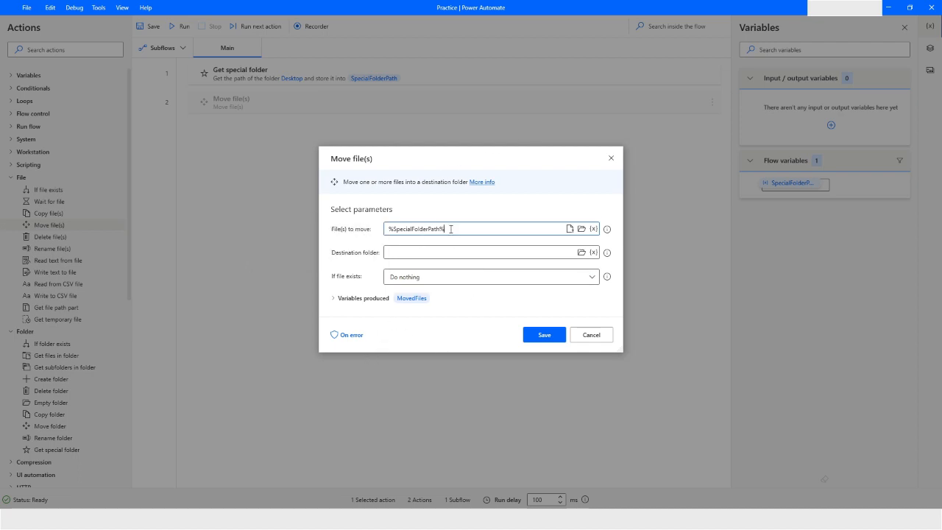
# Complete the source path as %SpecialFolderPath%\Bot_Files\Folder_1\File_1.txt.
pyautogui.write('\\Bot_Files\\Folder_1\\f')
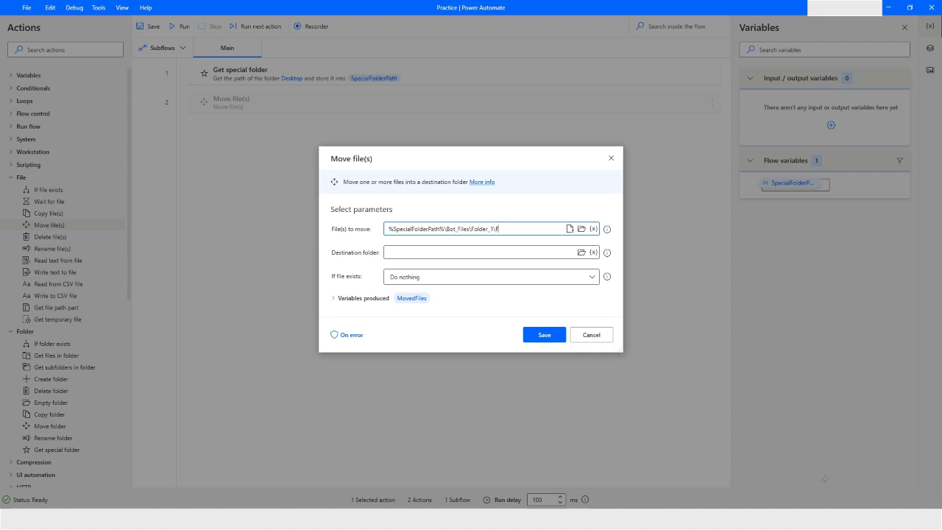
pyautogui.write('File_1')
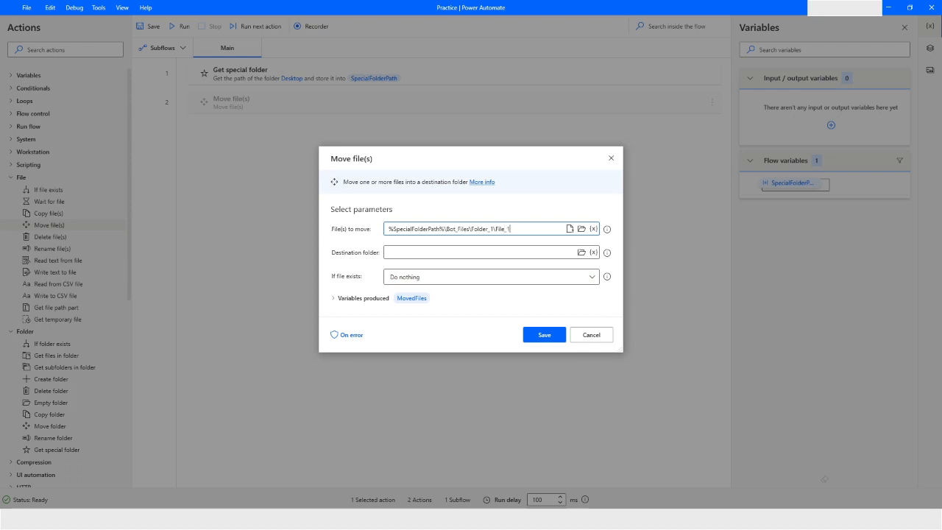
pyautogui.write('.txt')
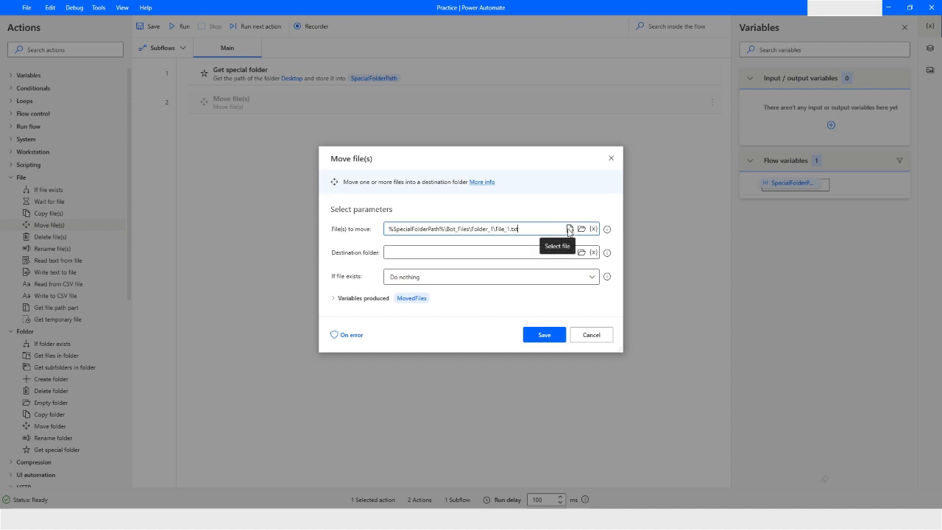
pyautogui.moveTo(578, 247)
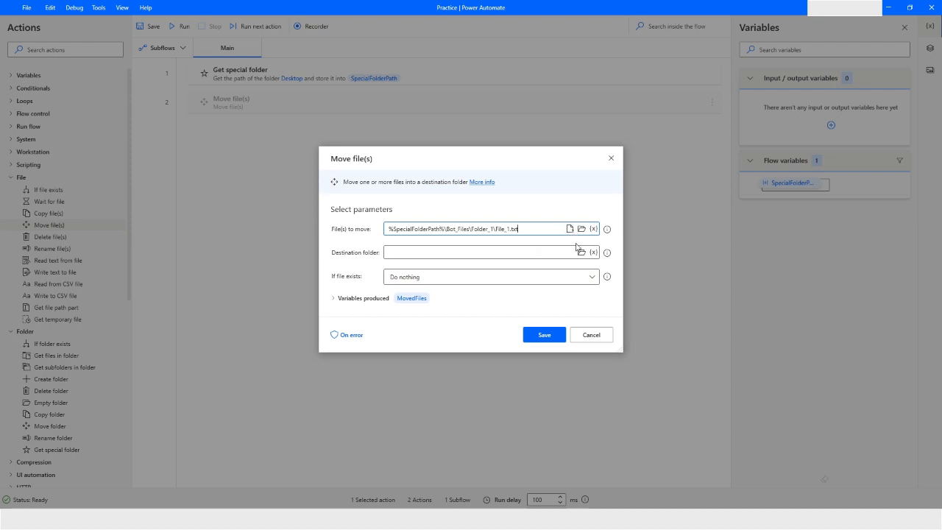
pyautogui.moveTo(582, 229)
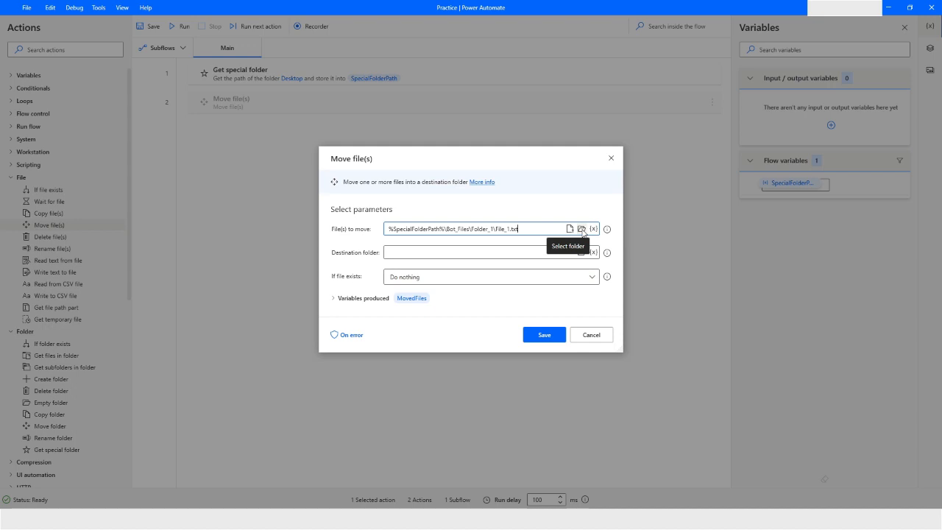
pyautogui.moveTo(480, 183)
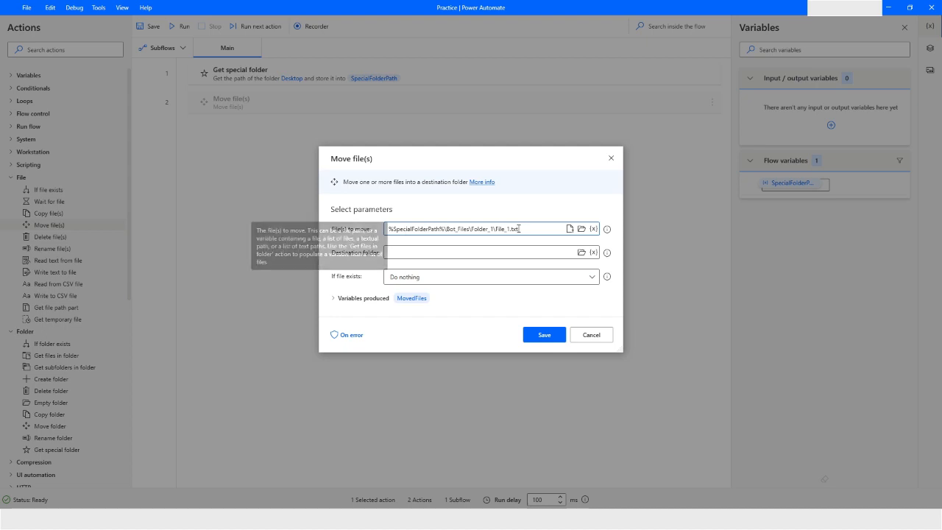
pyautogui.tripleClick(471, 228)
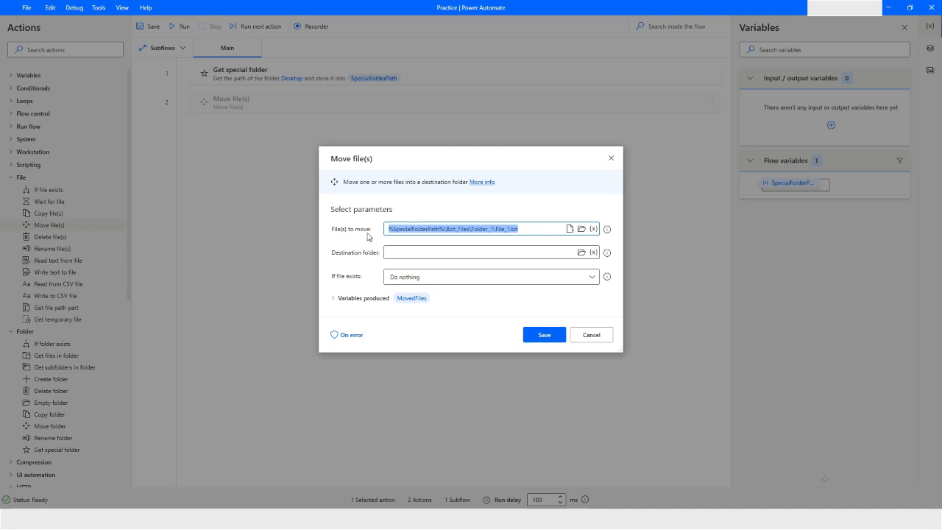
pyautogui.click(486, 252)
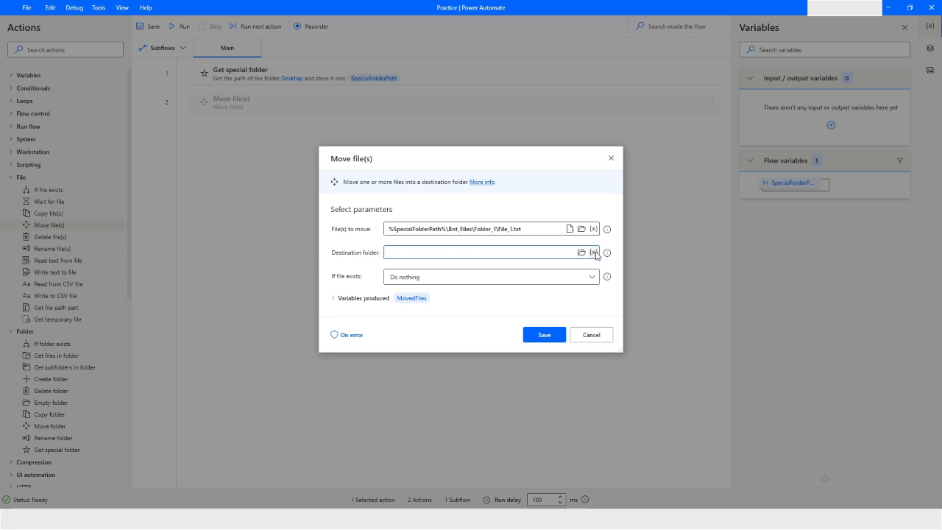
# Set Destination folder to %SpecialFolderPath%\Bot_Files\Folder_2.
pyautogui.click(593, 252)
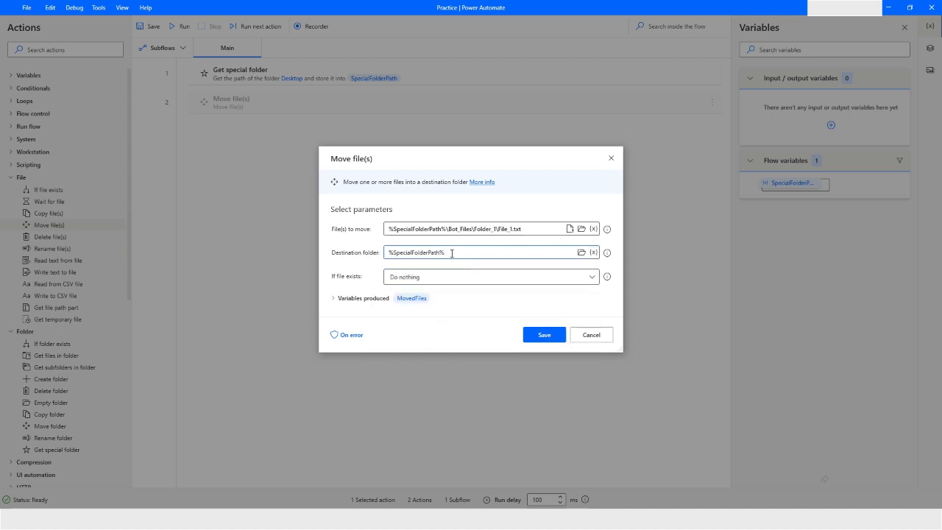
pyautogui.write('\\Bot_Files\\Folder_2')
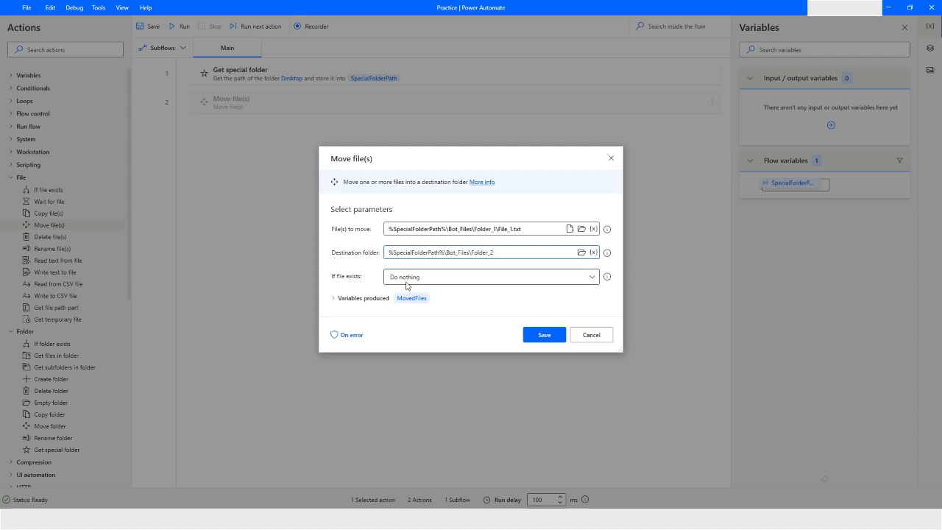
pyautogui.moveTo(357, 285)
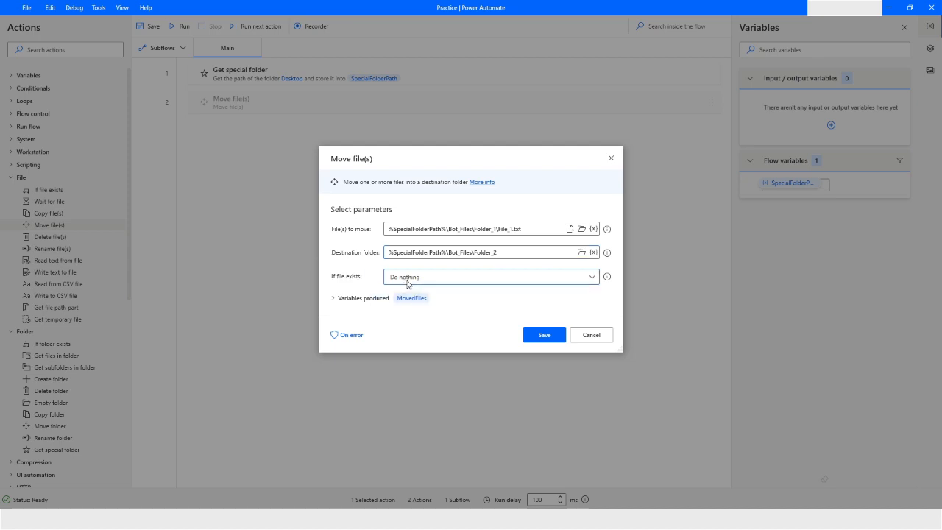
pyautogui.moveTo(539, 215)
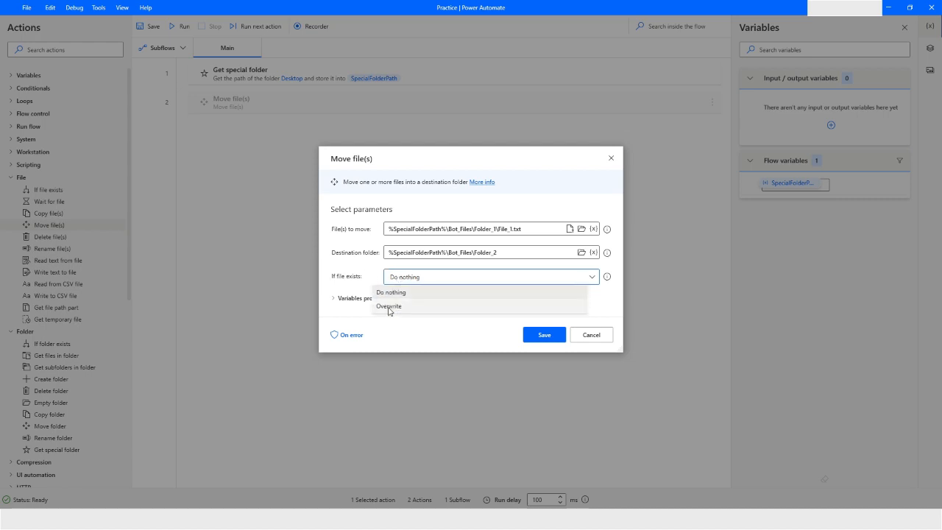
# Set If file exists to Overwrite.
pyautogui.click(389, 306)
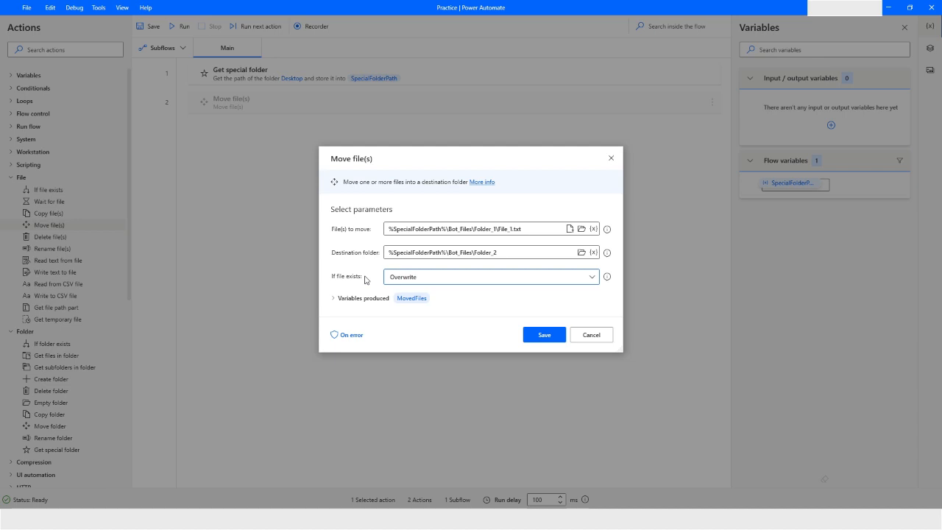
pyautogui.moveTo(376, 307)
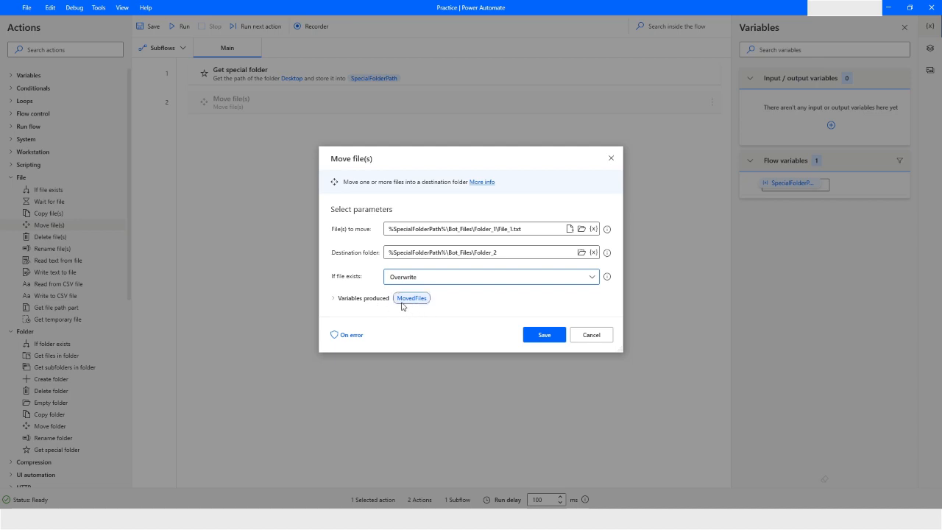
pyautogui.moveTo(463, 310)
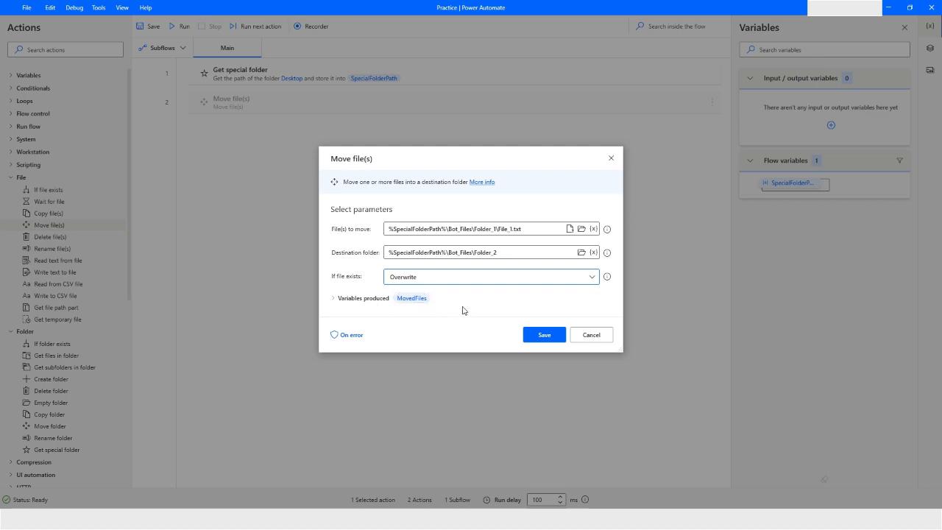
pyautogui.moveTo(454, 350)
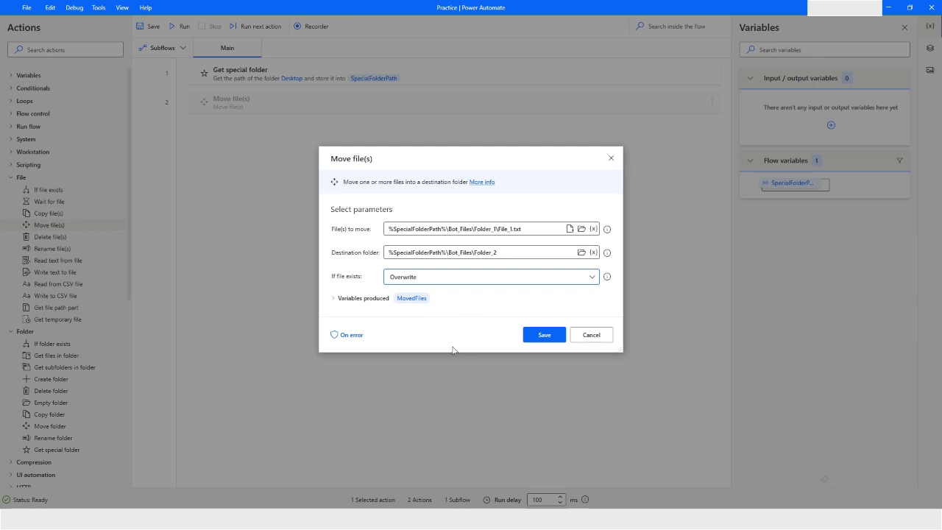
pyautogui.moveTo(609, 362)
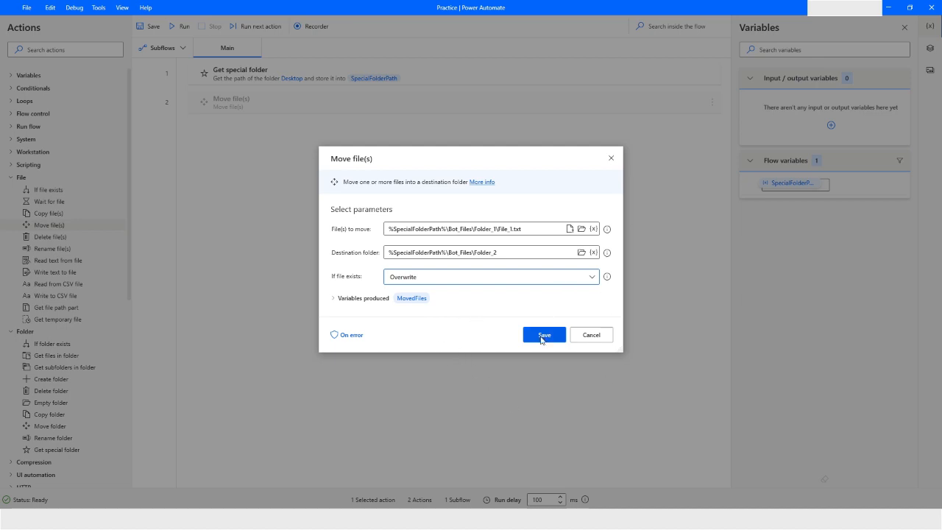
# Save the Move file(s) step and run the two-step flow.
pyautogui.click(543, 334)
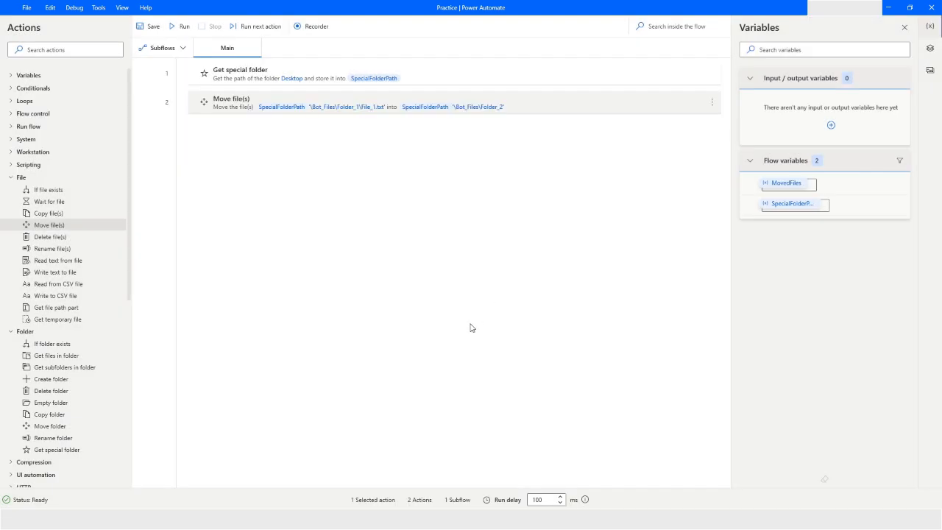
pyautogui.moveTo(399, 222)
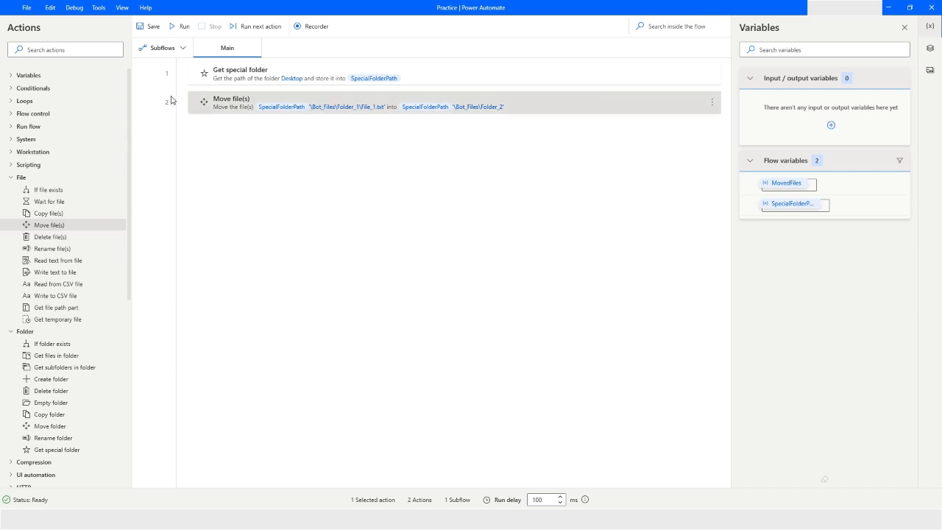
pyautogui.click(178, 27)
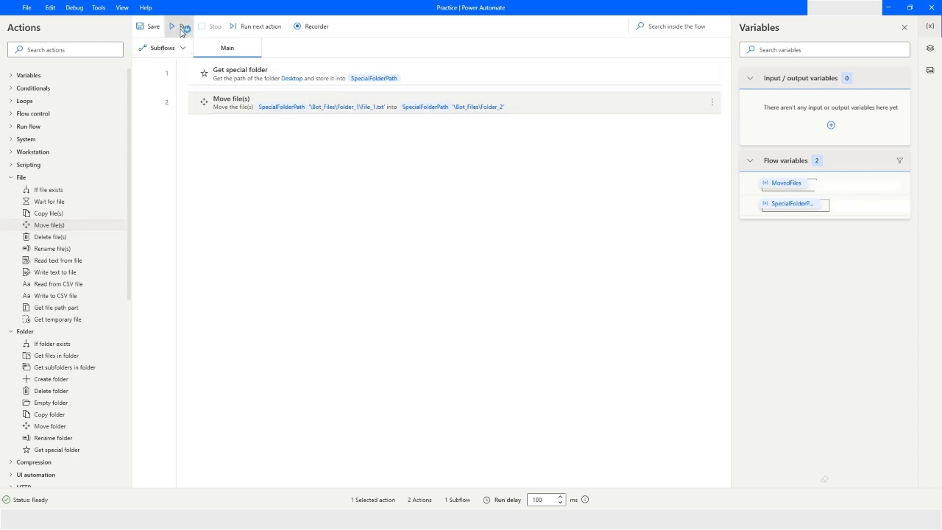
pyautogui.click(175, 28)
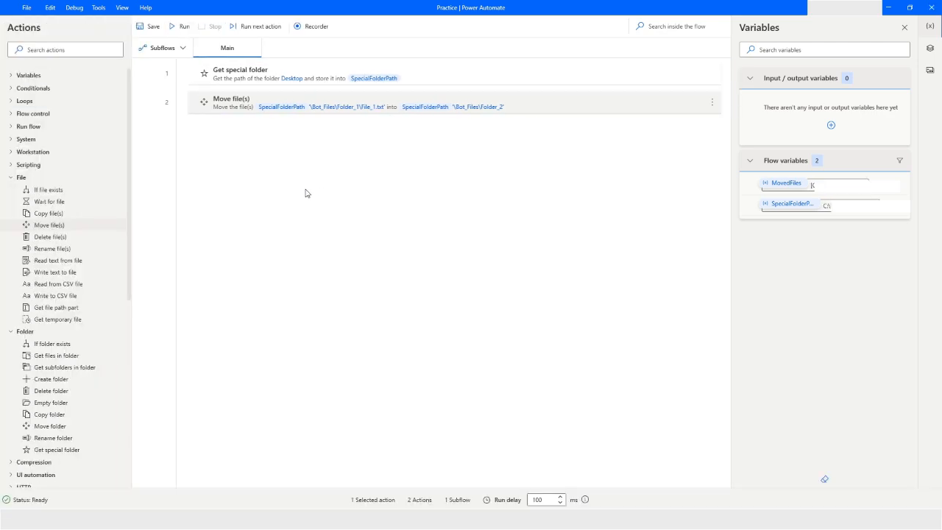
pyautogui.moveTo(316, 167)
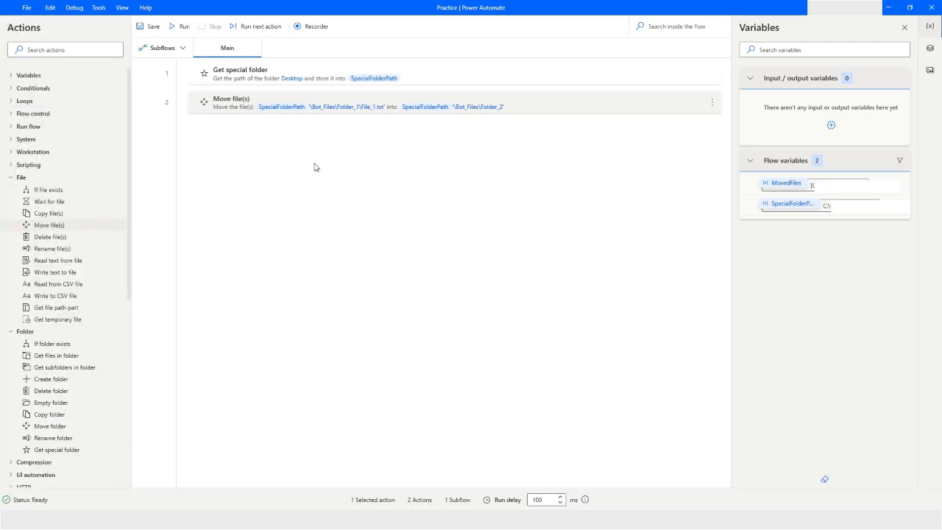
pyautogui.moveTo(313, 157)
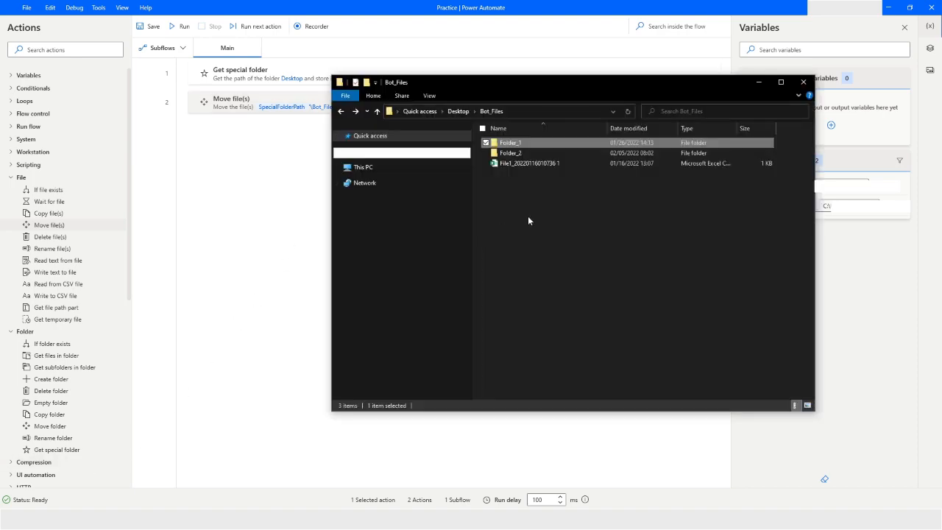
# Check Folder_2 and Folder_1, confirming only File_2 remains in Folder_1, then close Explorer.
pyautogui.click(511, 153)
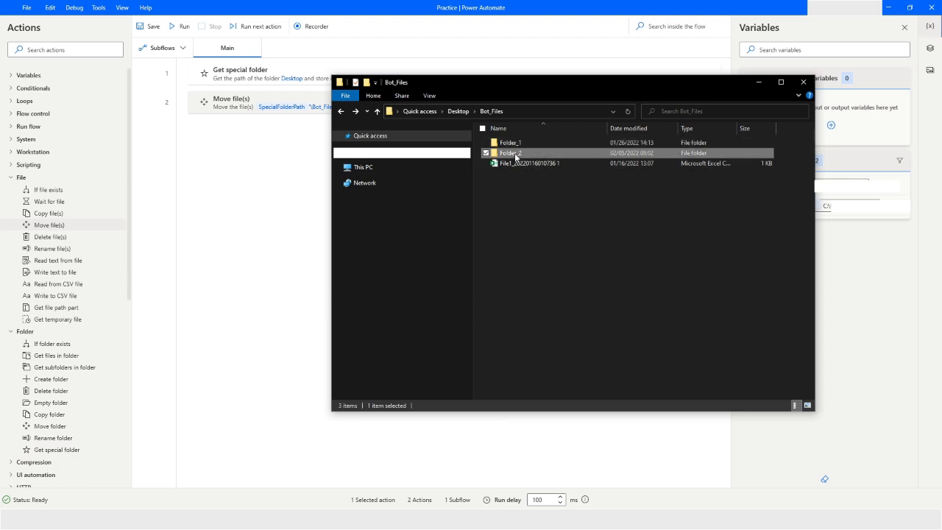
pyautogui.doubleClick(510, 153)
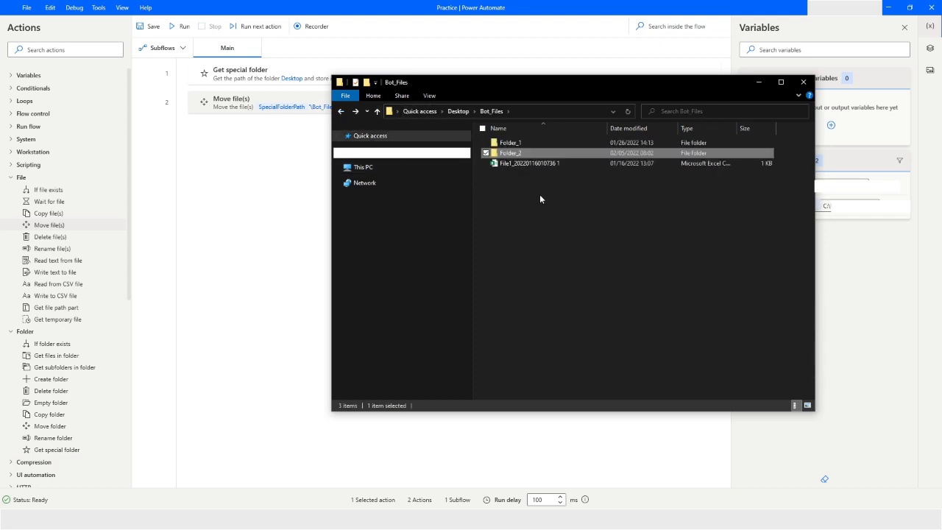
pyautogui.moveTo(515, 152)
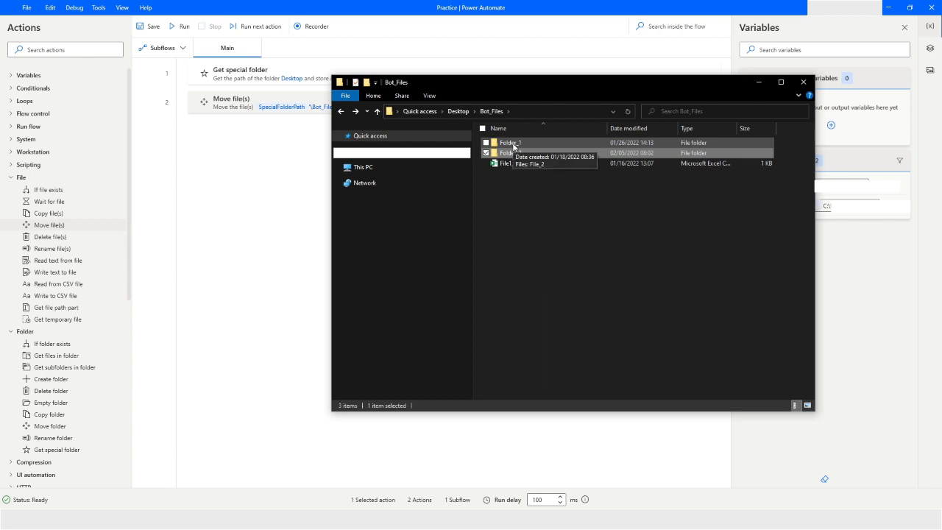
pyautogui.doubleClick(505, 142)
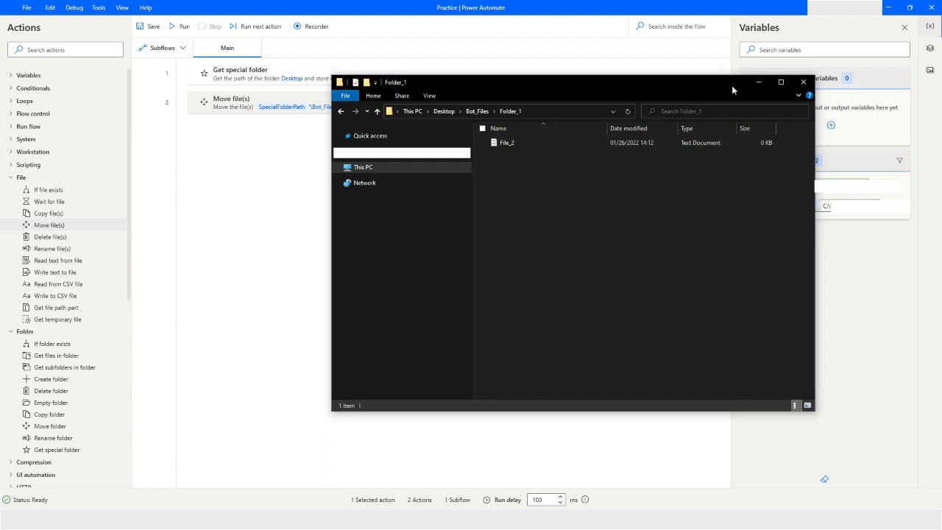
pyautogui.click(802, 81)
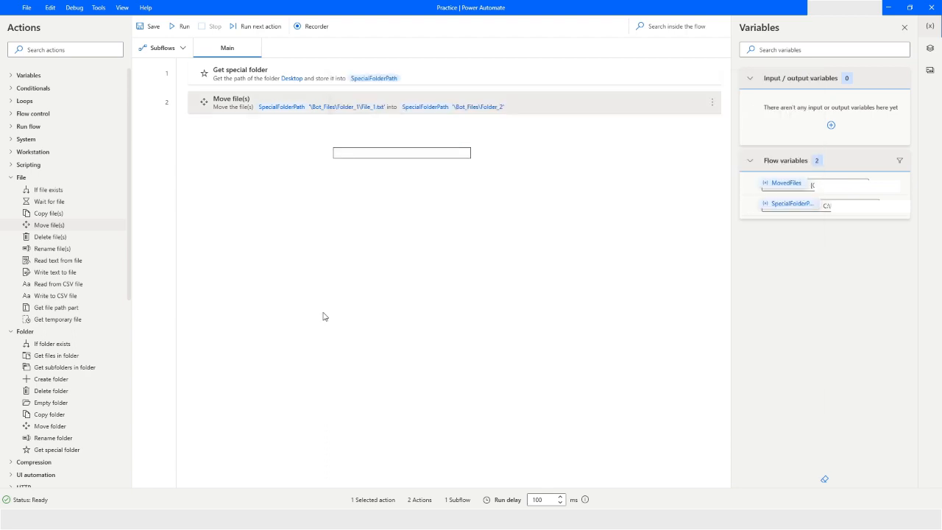